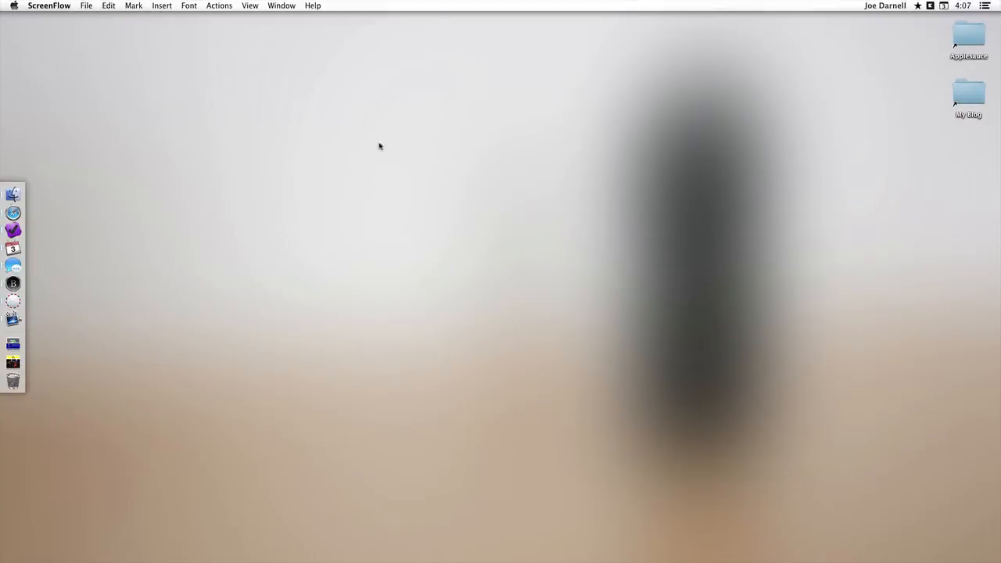
Launch Byword from the Dock, showing the document browser on the Mac's Dropbox folder
click(13, 283)
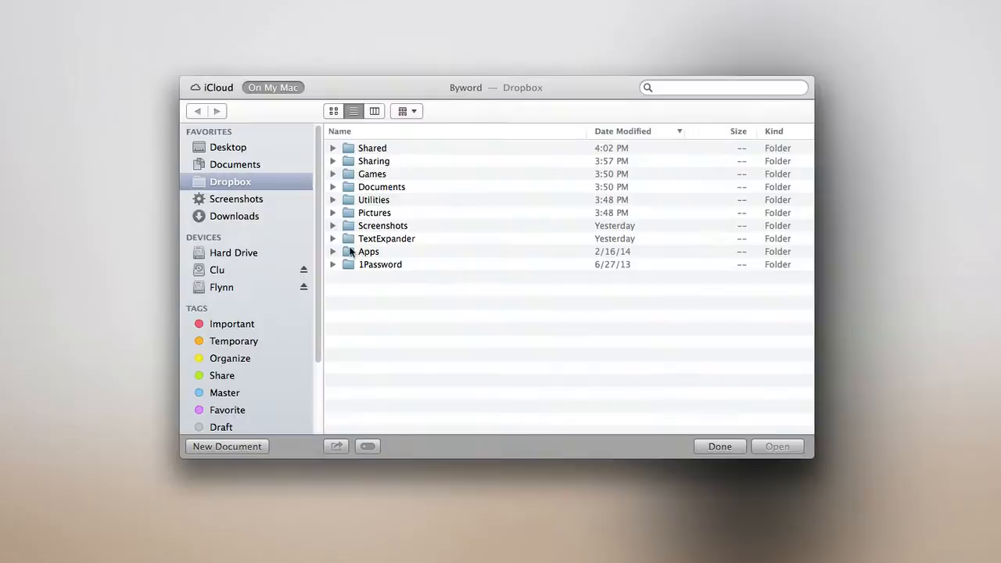
mouse_move(251, 178)
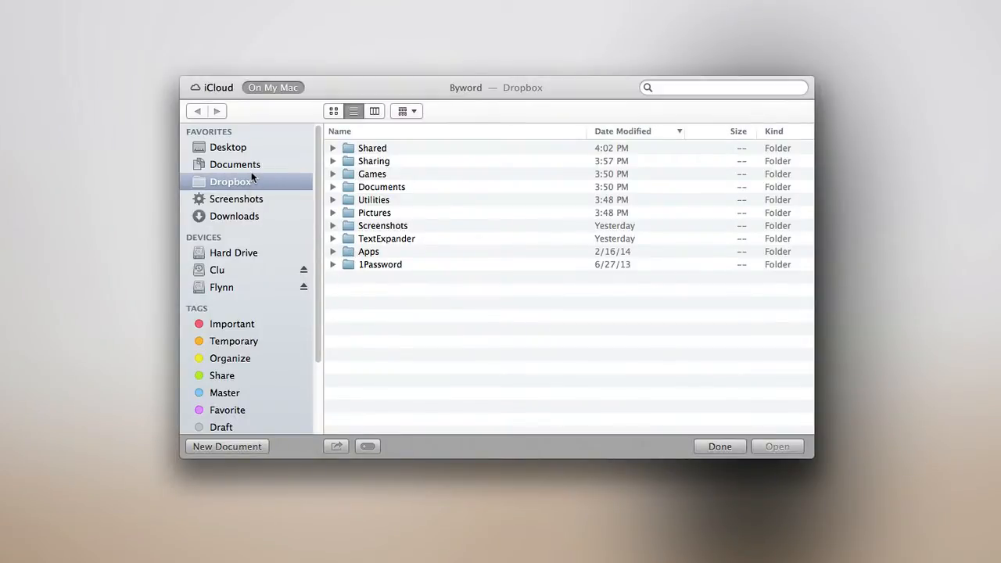
mouse_move(272, 88)
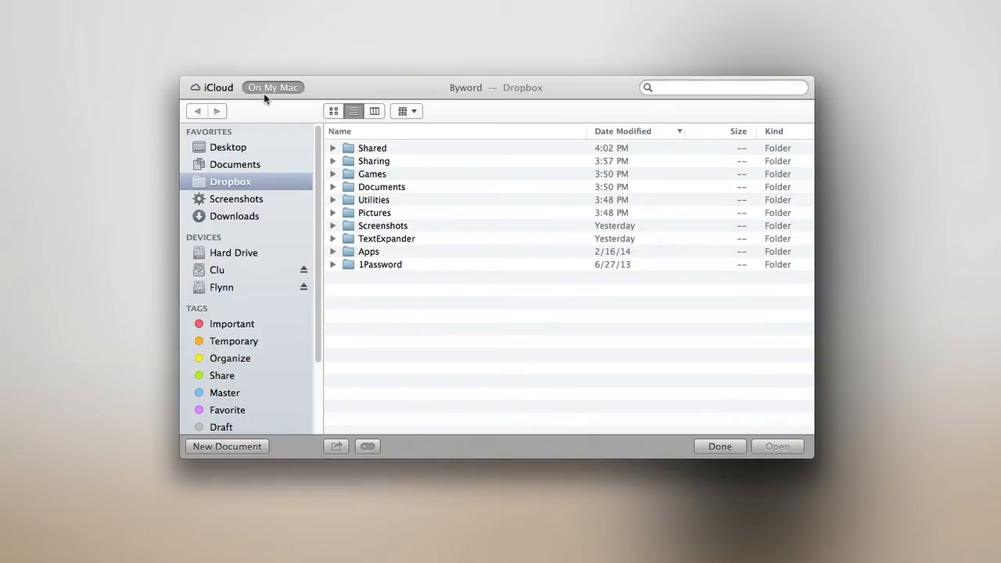
mouse_move(291, 95)
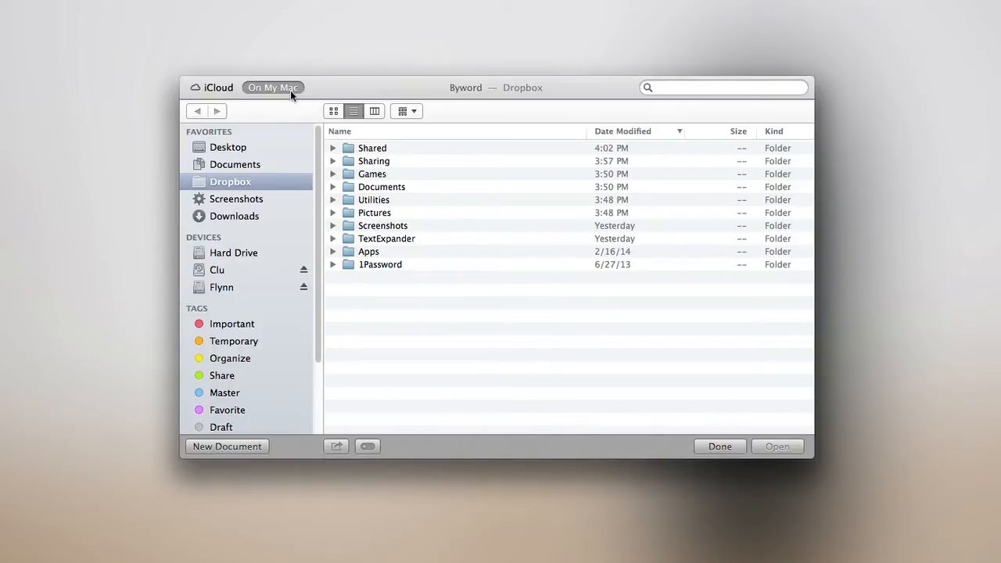
click(213, 88)
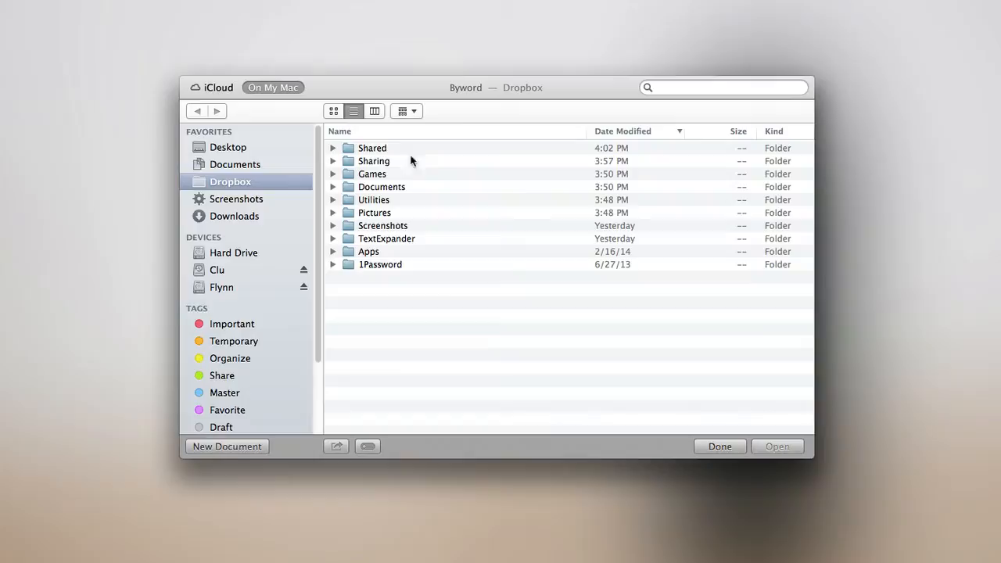
mouse_move(254, 269)
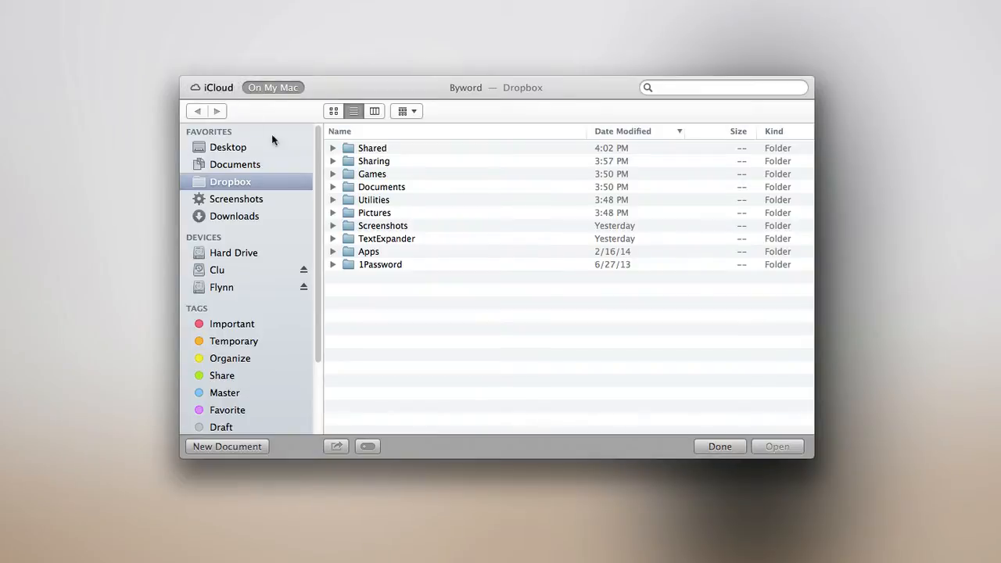
mouse_move(613, 322)
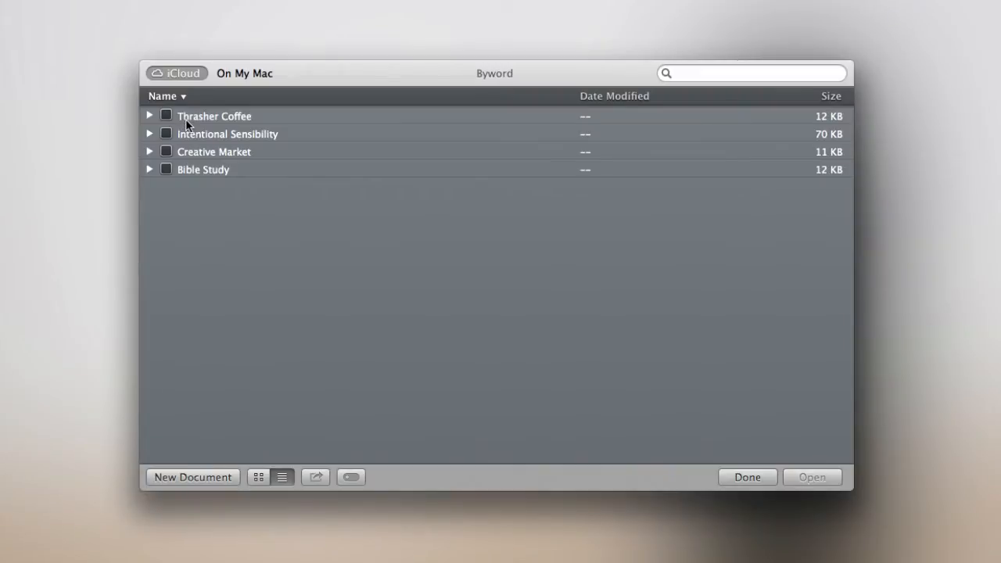
mouse_move(232, 128)
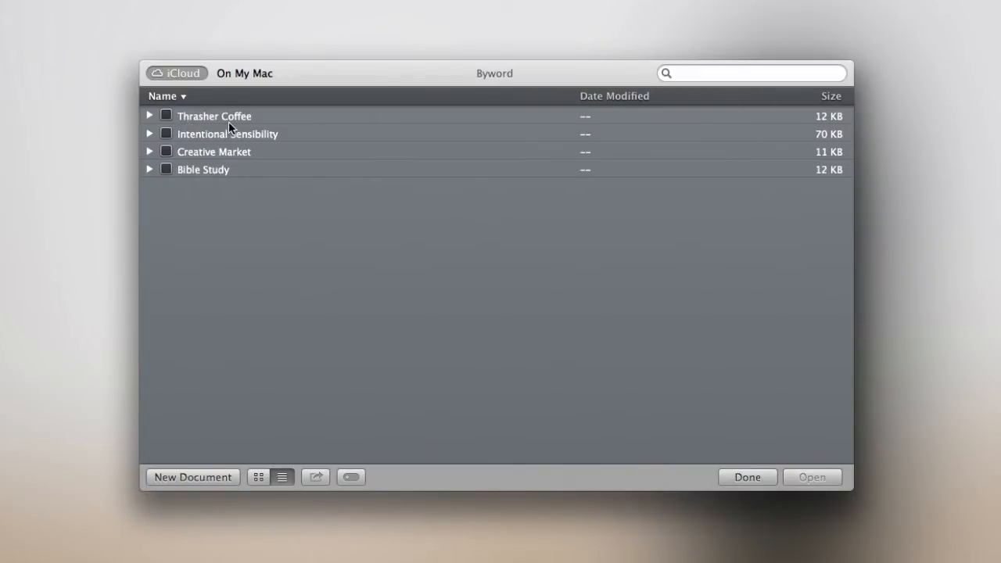
mouse_move(216, 140)
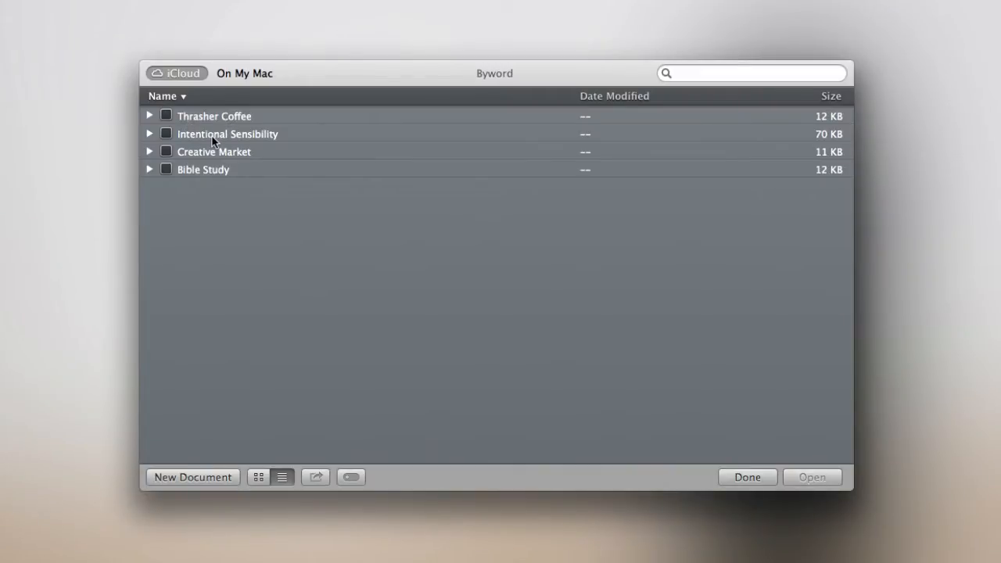
mouse_move(245, 147)
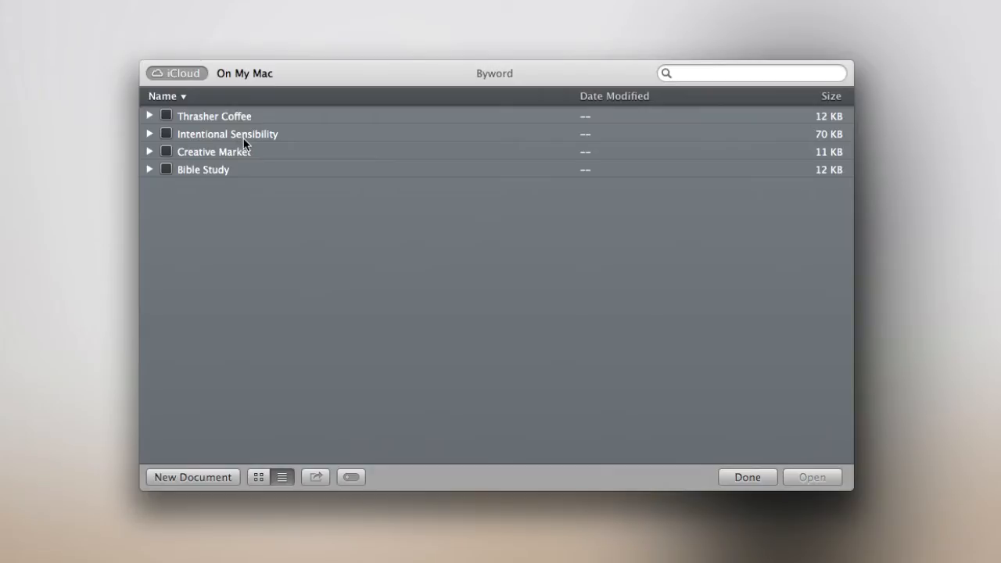
mouse_move(192, 158)
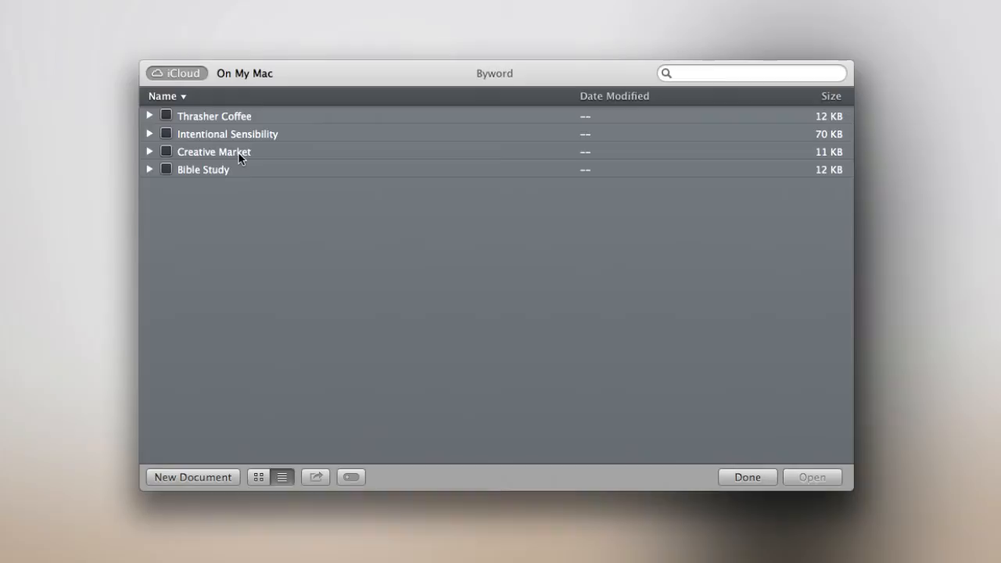
mouse_move(194, 178)
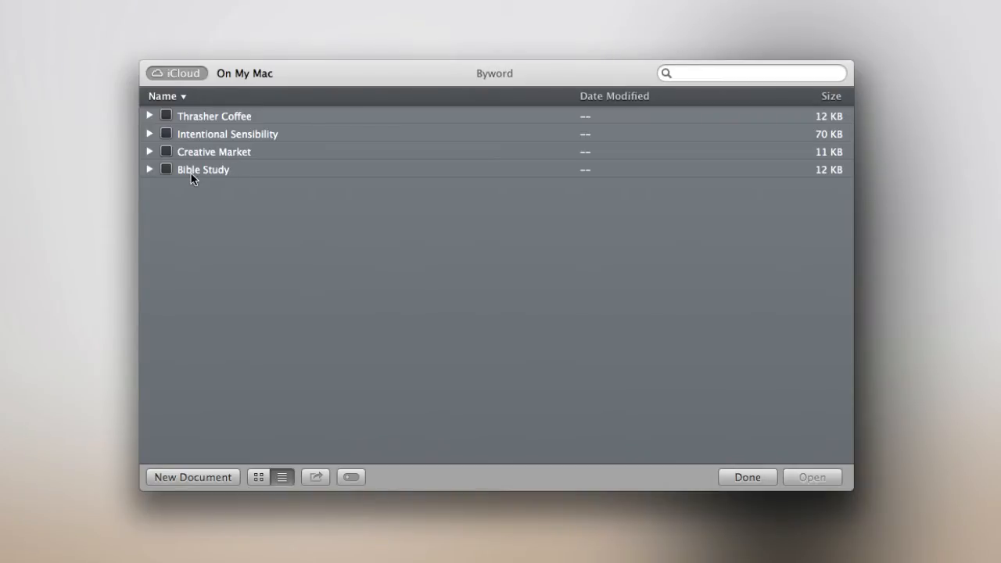
mouse_move(196, 146)
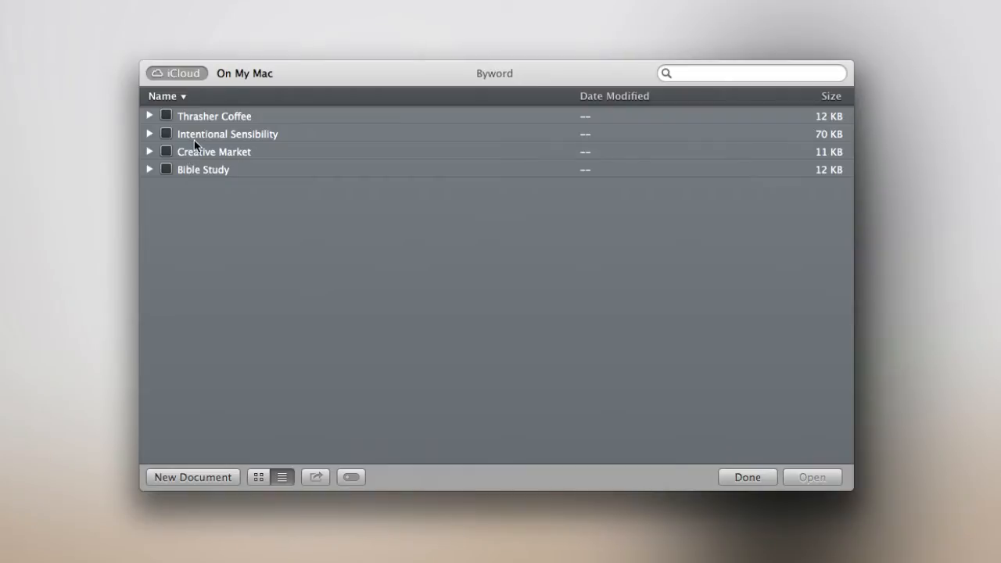
mouse_move(160, 137)
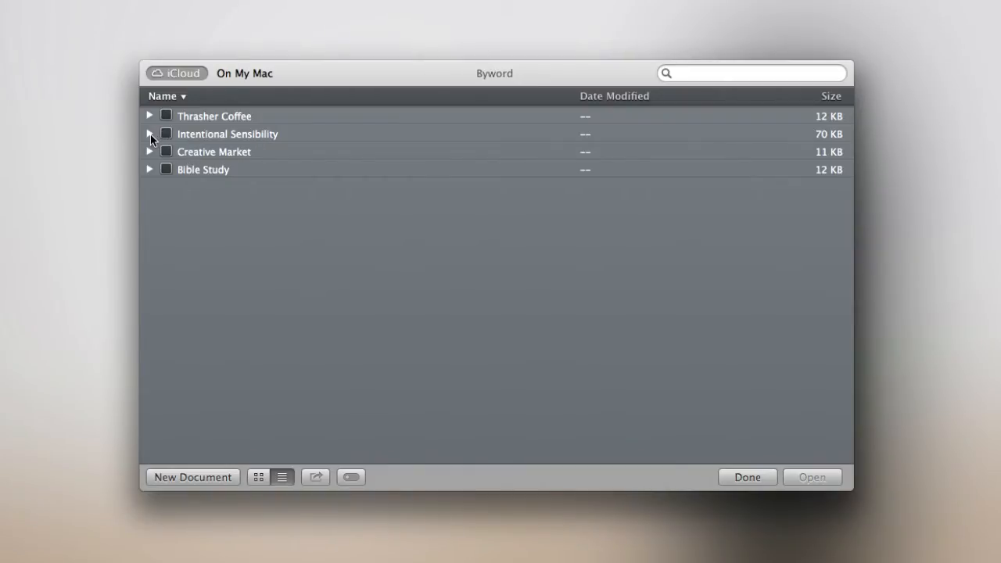
Expand the Intentional Sensibility folder to reveal its dated draft posts
click(148, 134)
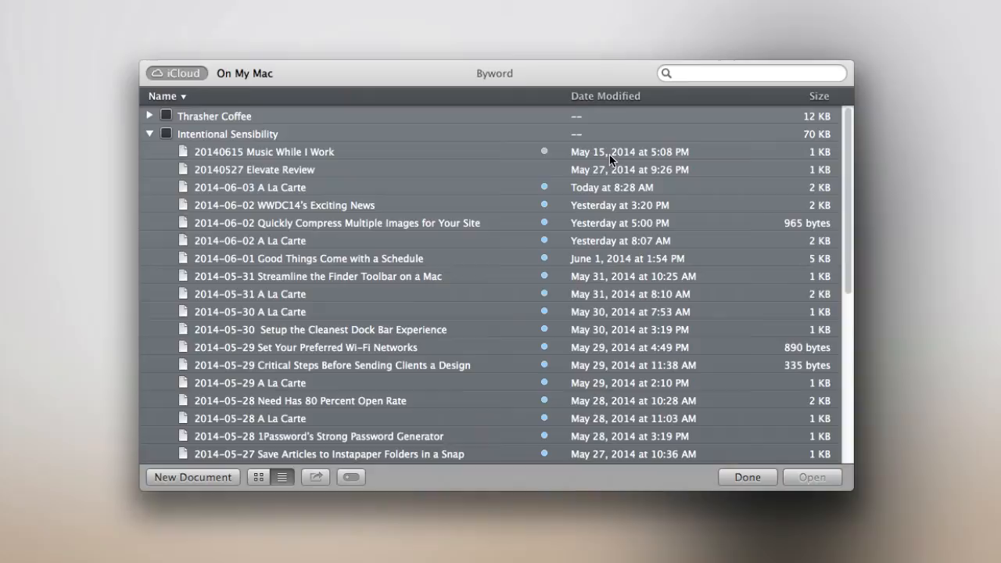
mouse_move(548, 222)
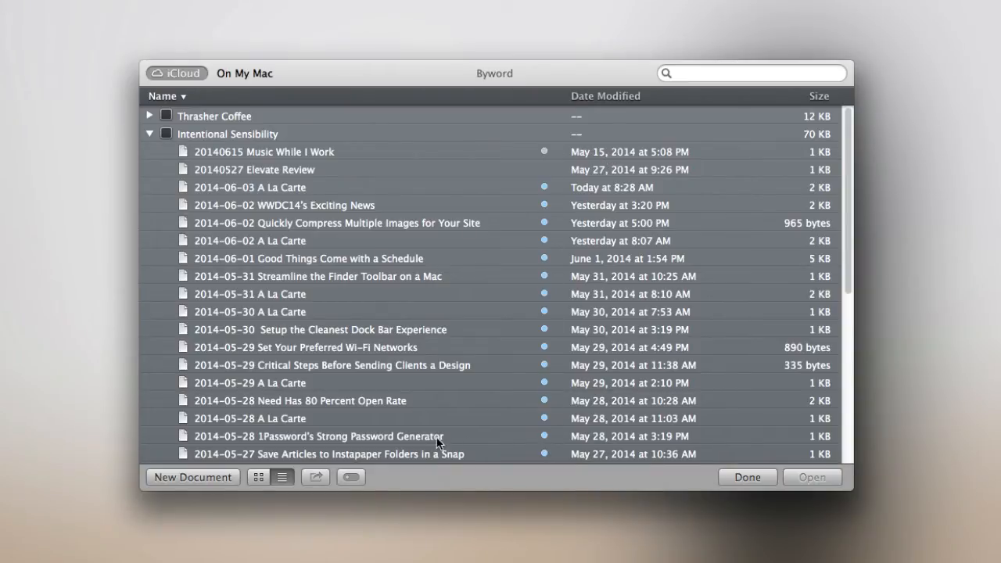
mouse_move(231, 397)
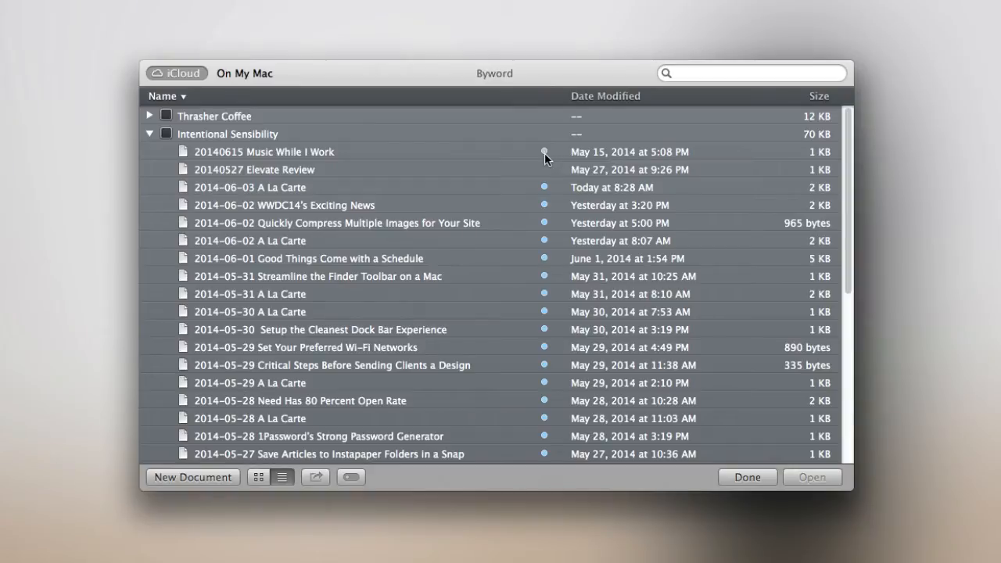
mouse_move(548, 194)
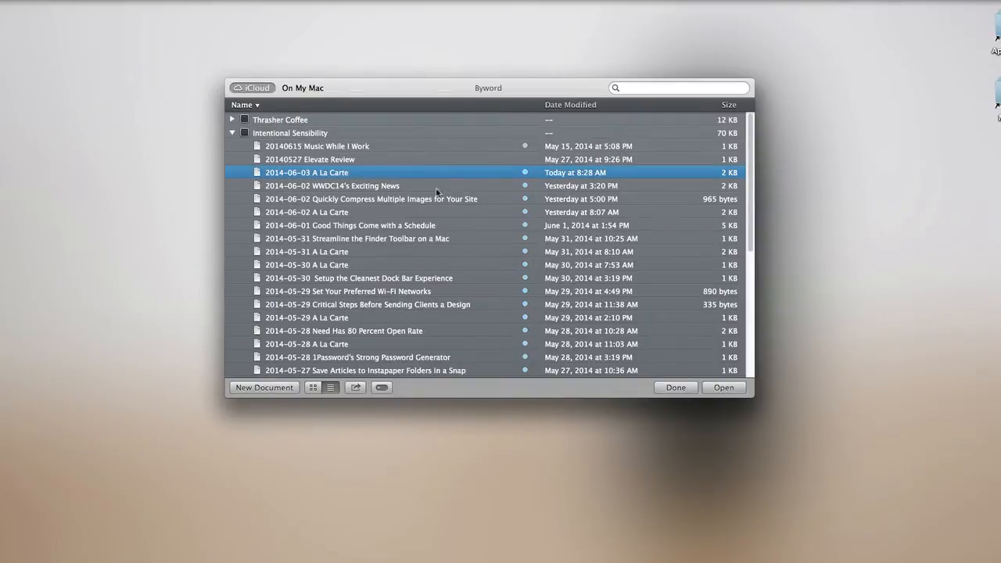
Open the 2014-06-03 A La Carte draft with its WWDC and Yosemite link notes
click(723, 387)
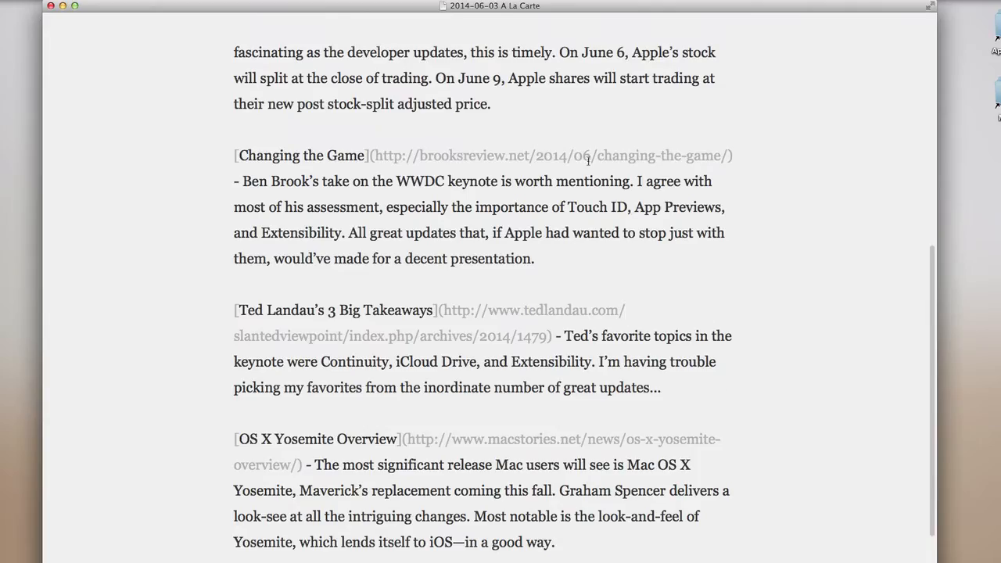
mouse_move(491, 38)
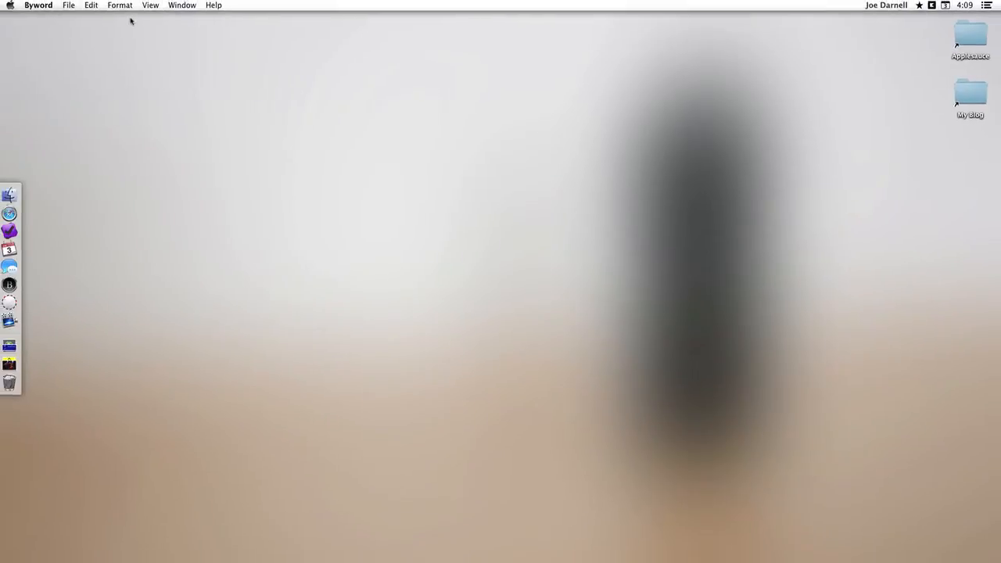
Create a new blank untitled document via File > Open and New Document
click(72, 6)
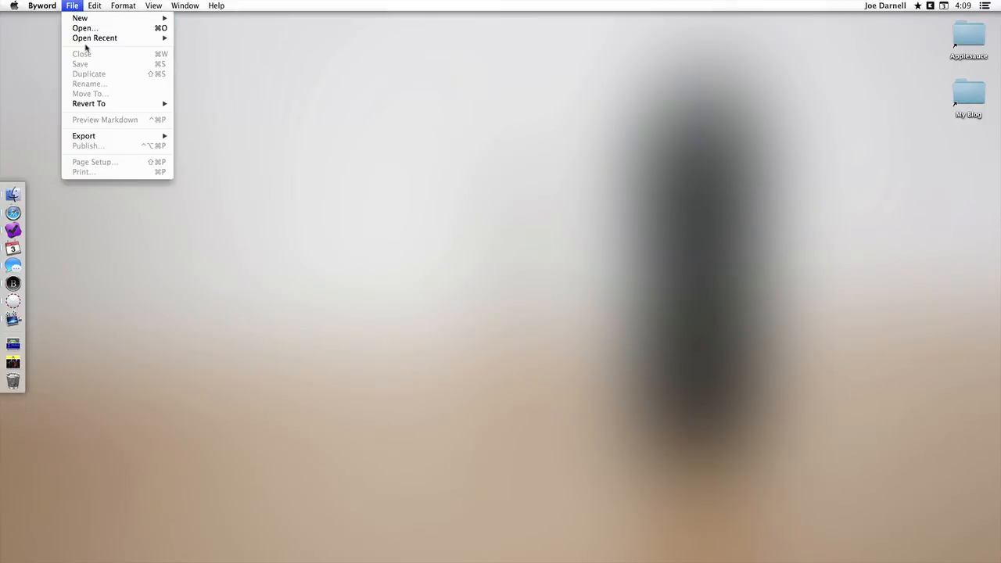
click(85, 28)
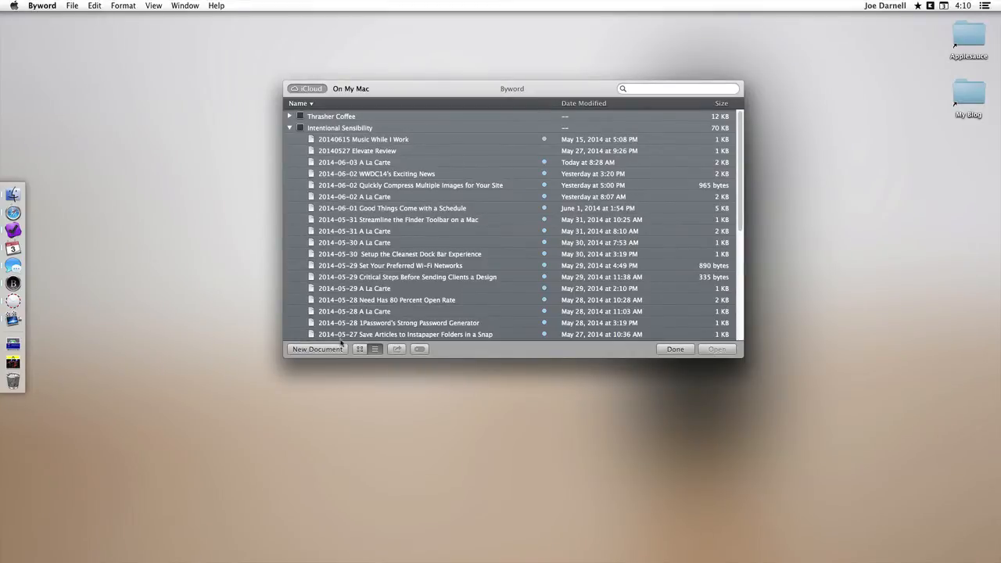
click(316, 349)
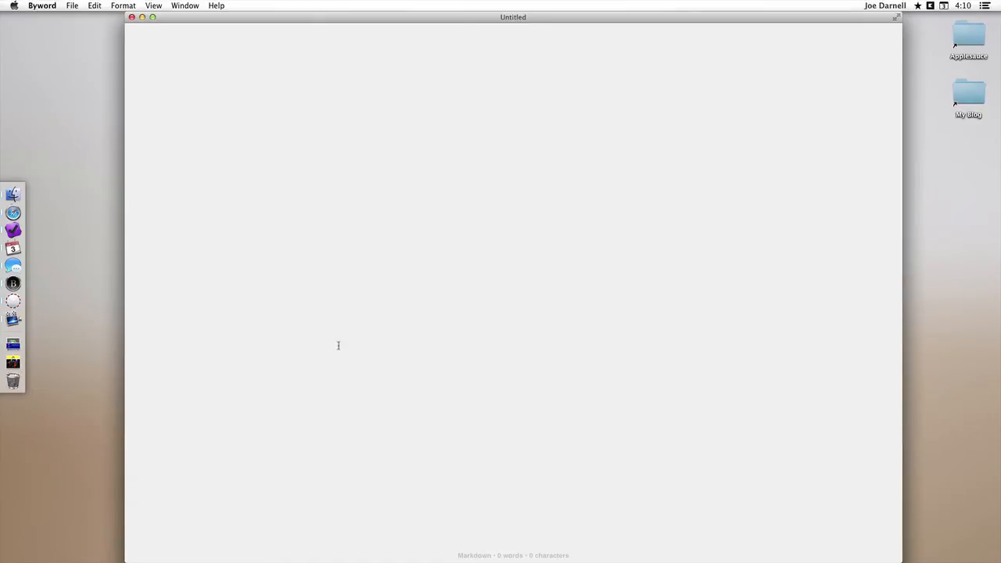
Write the article draft starting 'Byword on my Mac is awesome...' about writing on Mac, iPhone and iPad
text(Byword oi)
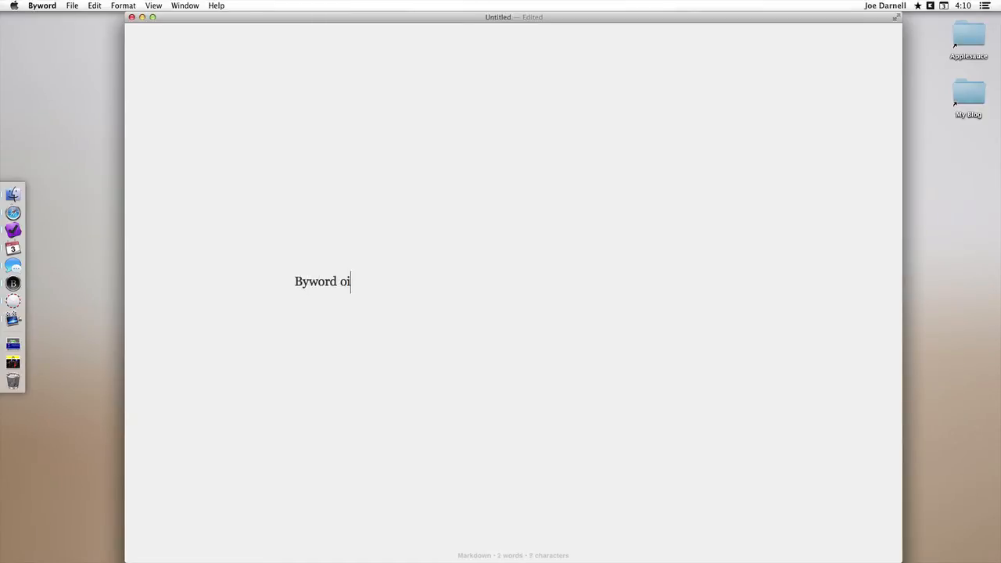
text(n my Mac is awesome. I get some writing done here and there with all my writi)
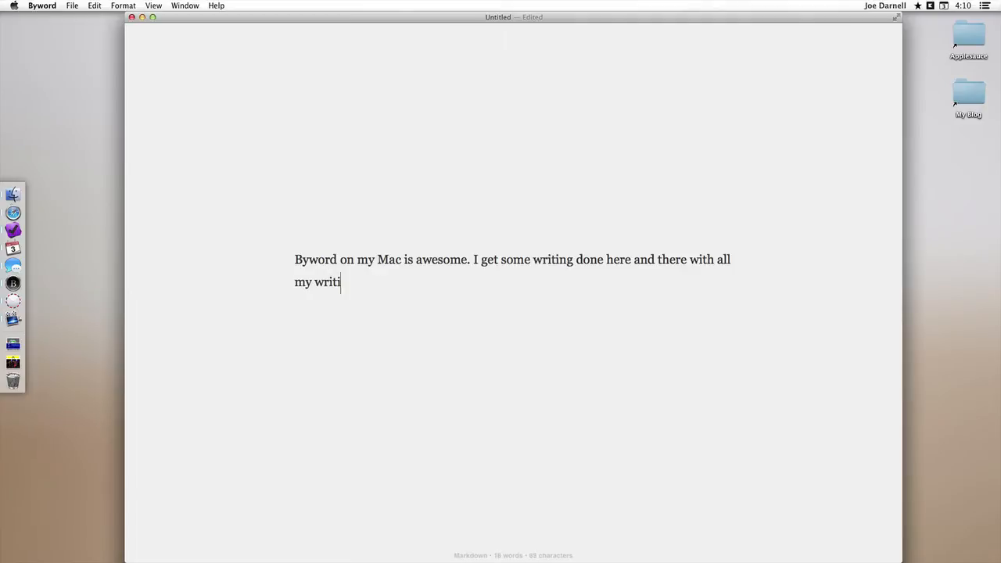
text(ng devices, like my Mac, iPhone and iPad. Yet, I find that the mac is my all time favorite place to write. It's great having a full-size keyboard, and the screen realestate that comes with my MacBook Pro.)
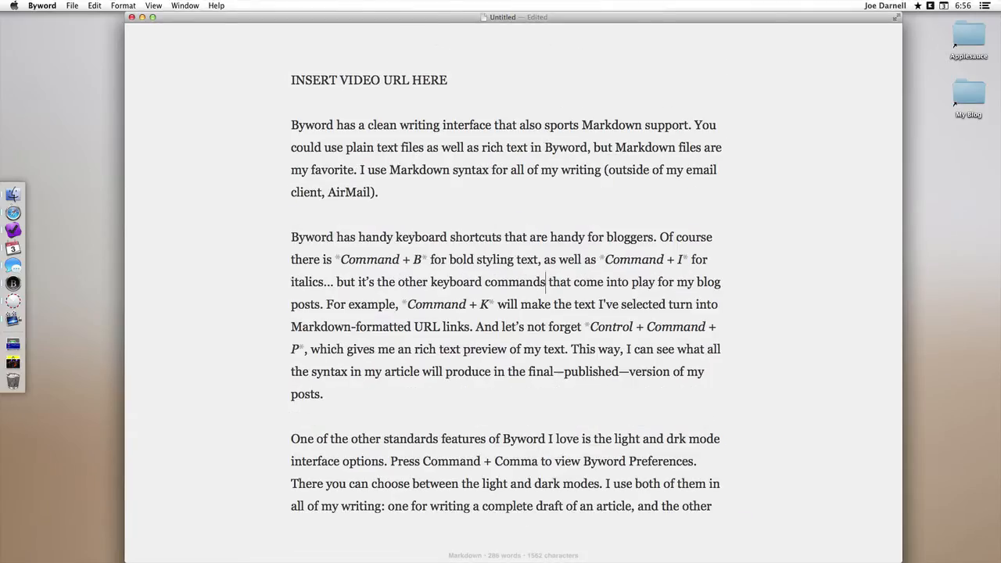
scroll(down, 3)
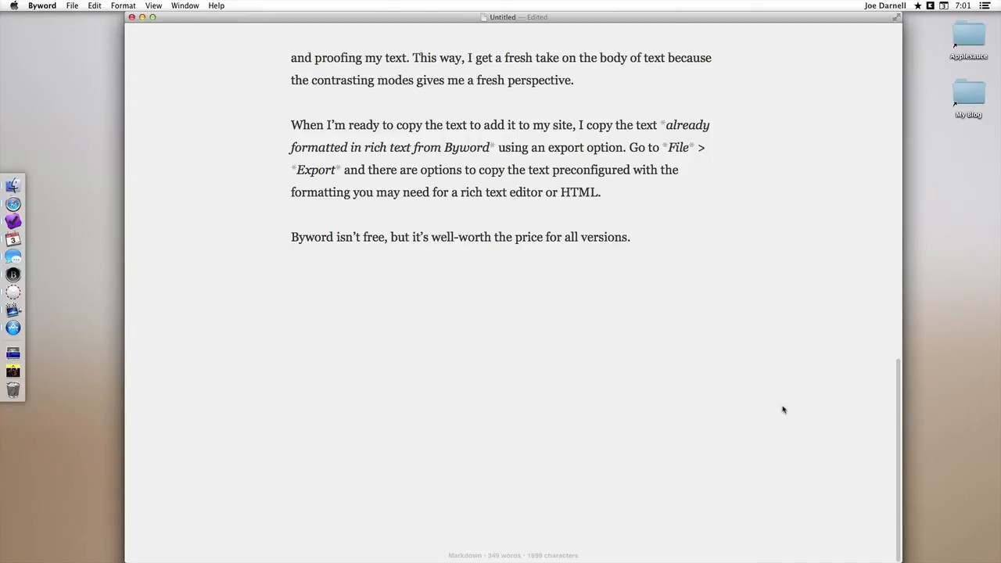
click(628, 238)
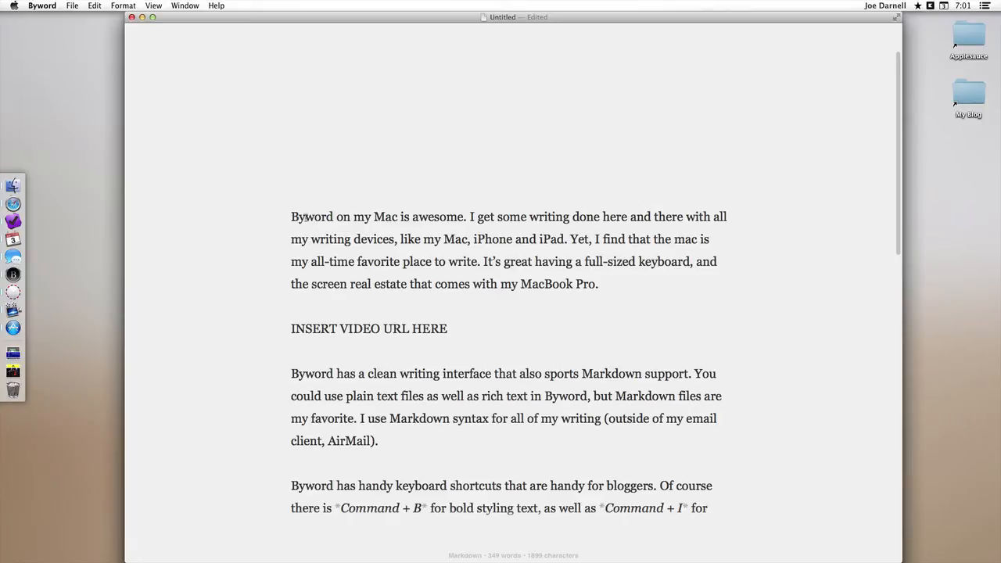
double_click(310, 216)
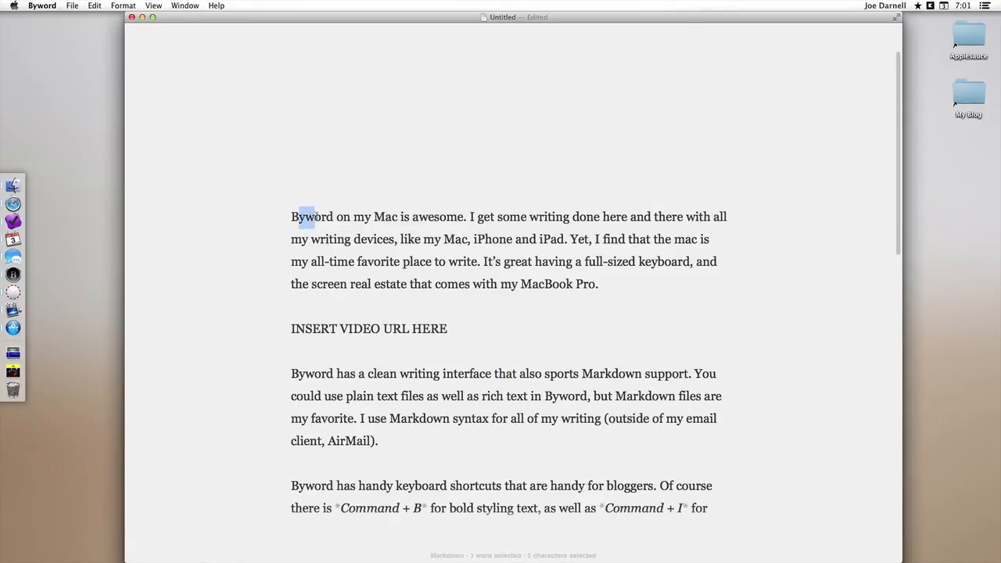
double_click(311, 216)
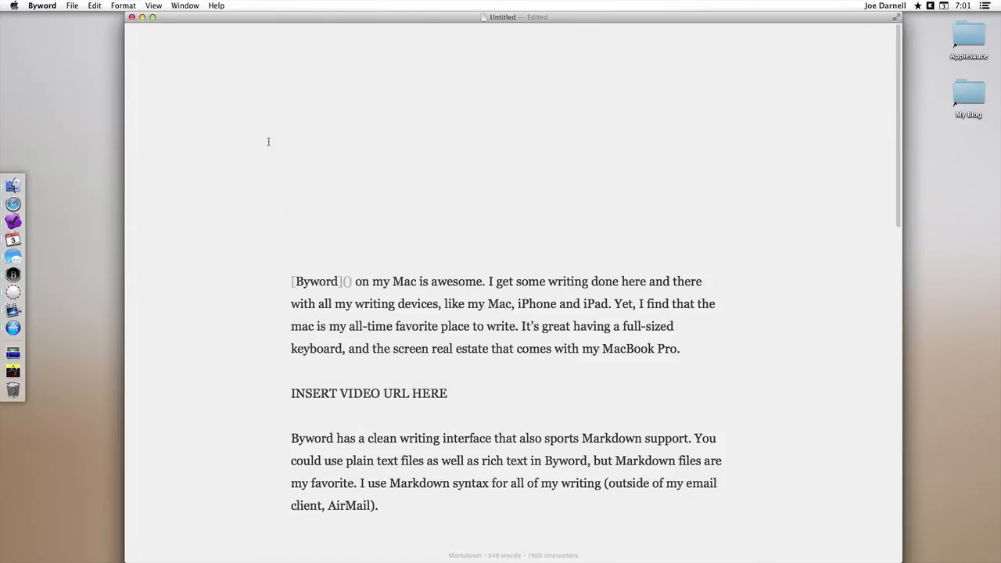
click(347, 282)
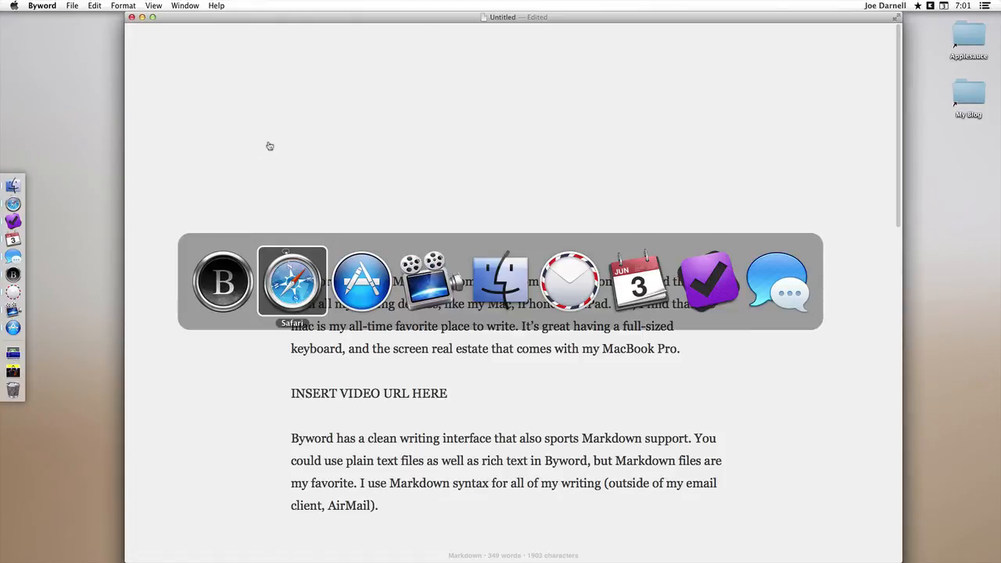
click(291, 281)
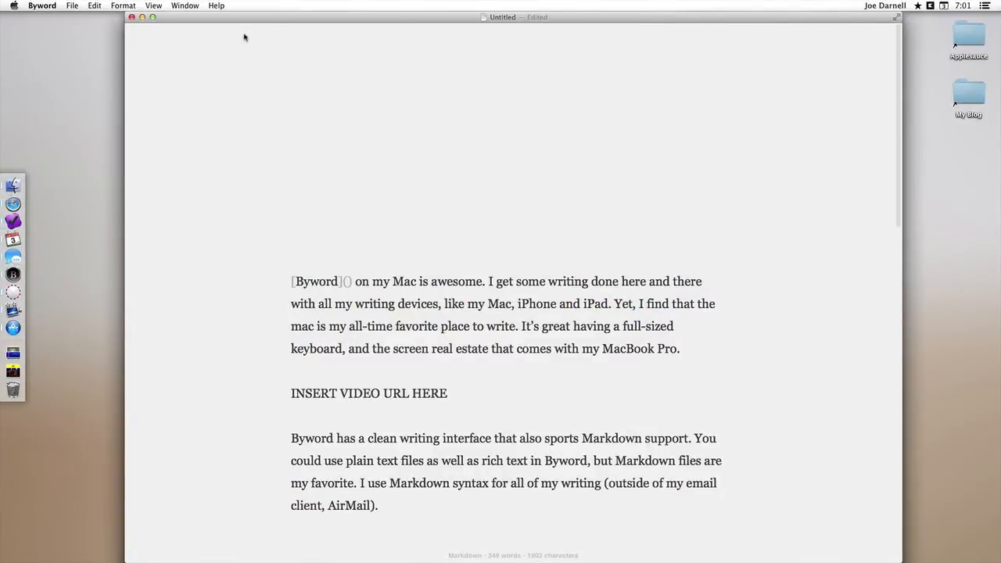
text(http://bywordapp.com)
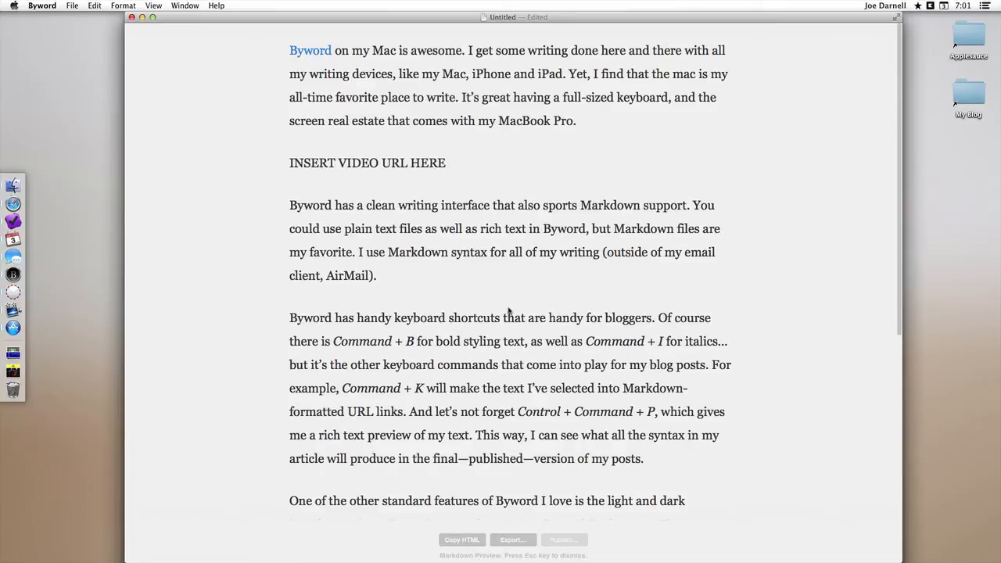
mouse_move(553, 152)
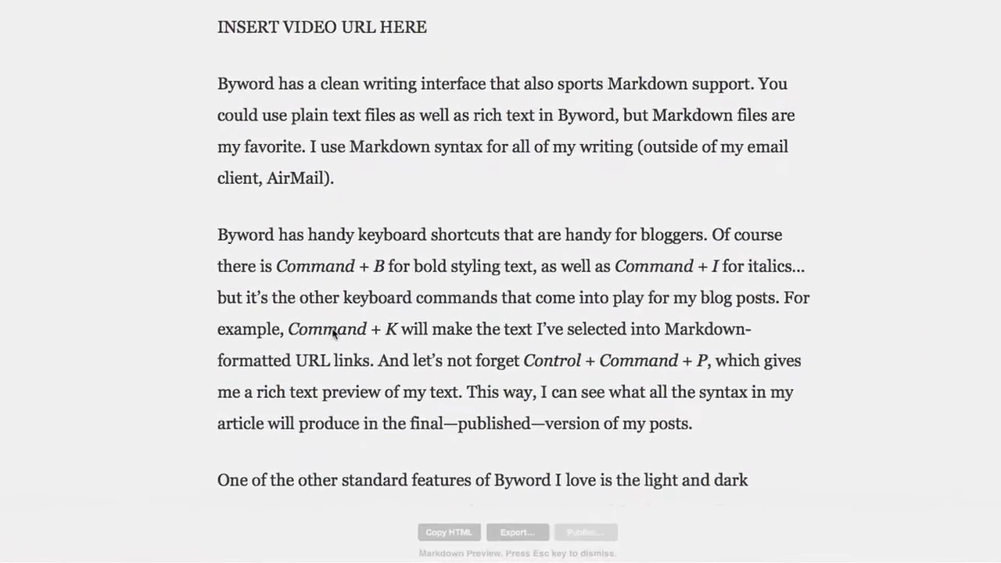
Review the rendered Markdown preview showing the linked opening, then dismiss it
scroll(down, 3)
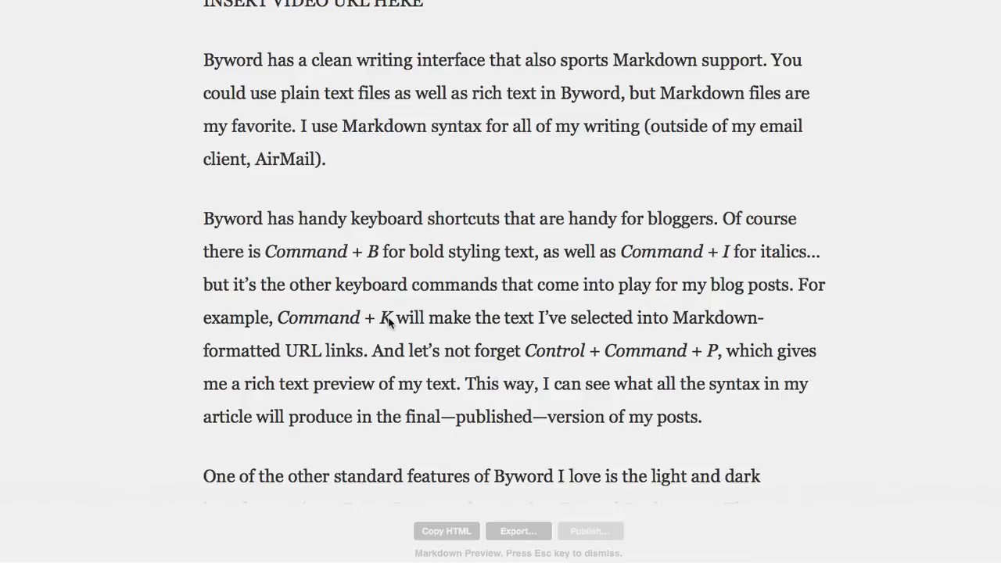
key(Escape)
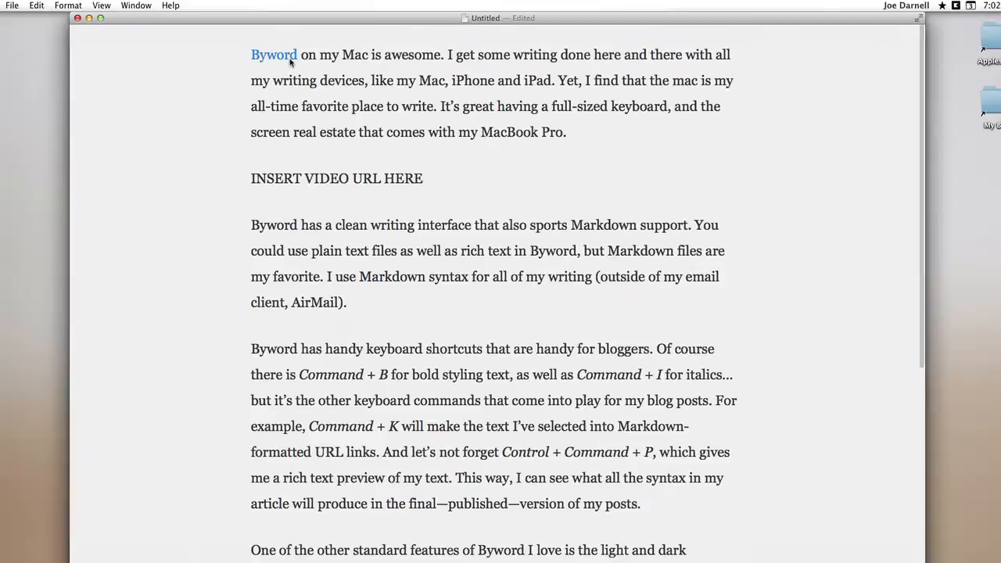
Wrap 'bold styling text' in double asterisks to make it bold
click(273, 55)
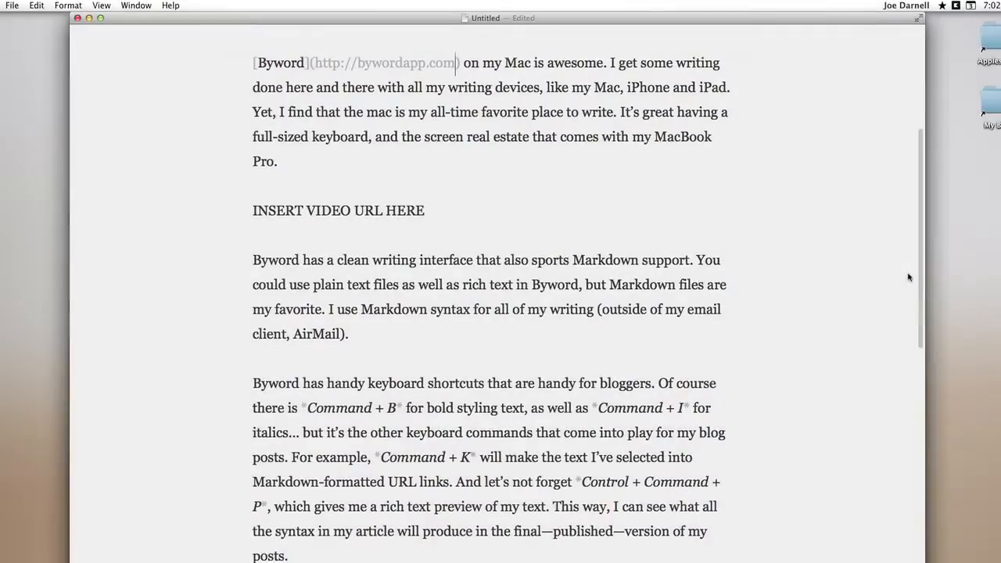
scroll(down, 3)
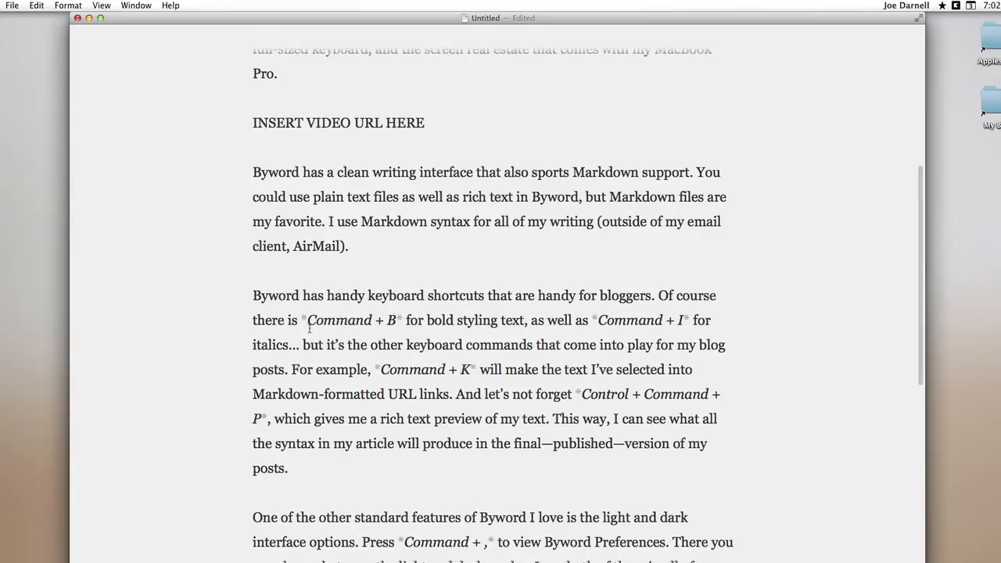
click(427, 319)
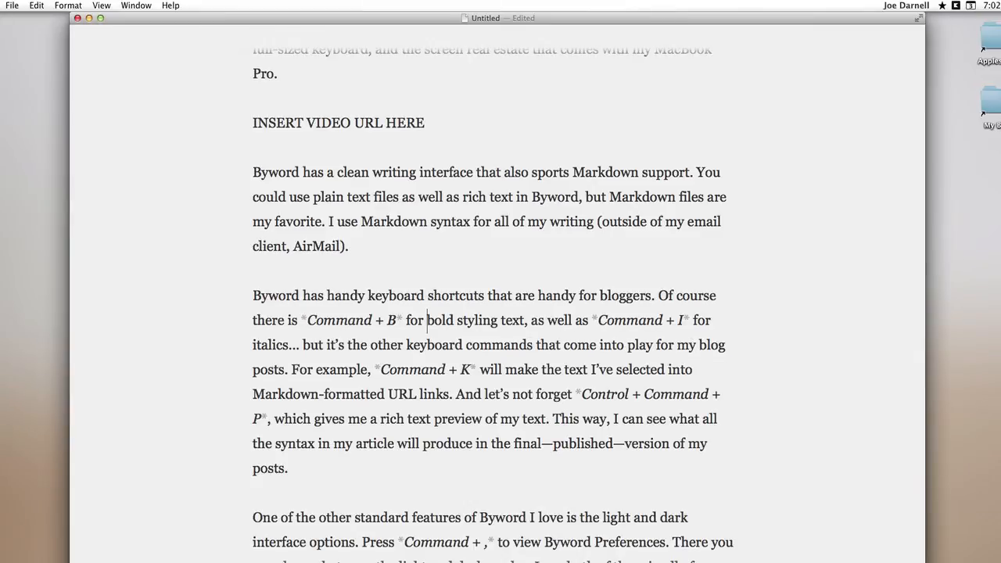
drag(428, 319, 524, 319)
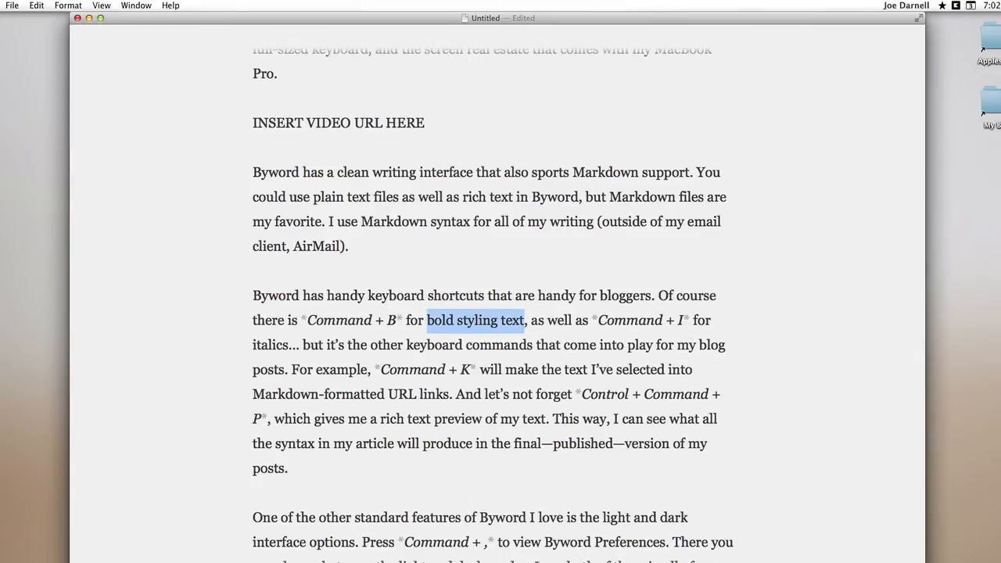
key(cmd+b)
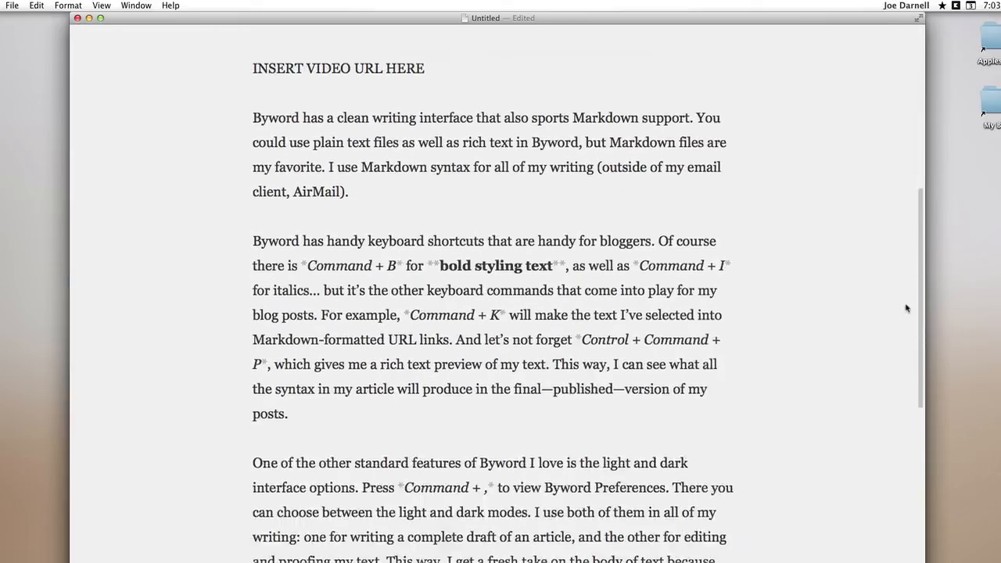
scroll(down, 3)
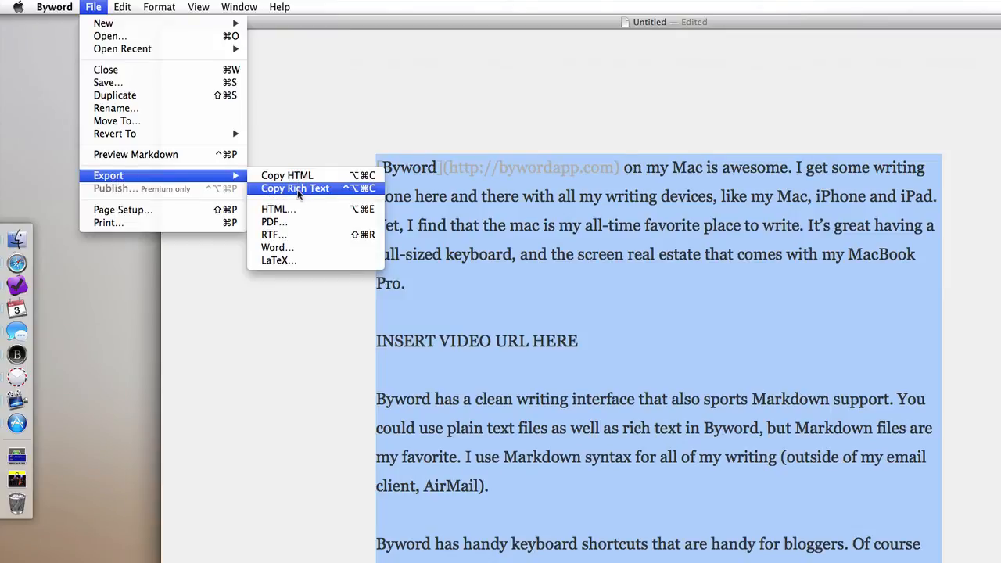
Export the whole post via File > Export > Copy Rich Text
click(297, 195)
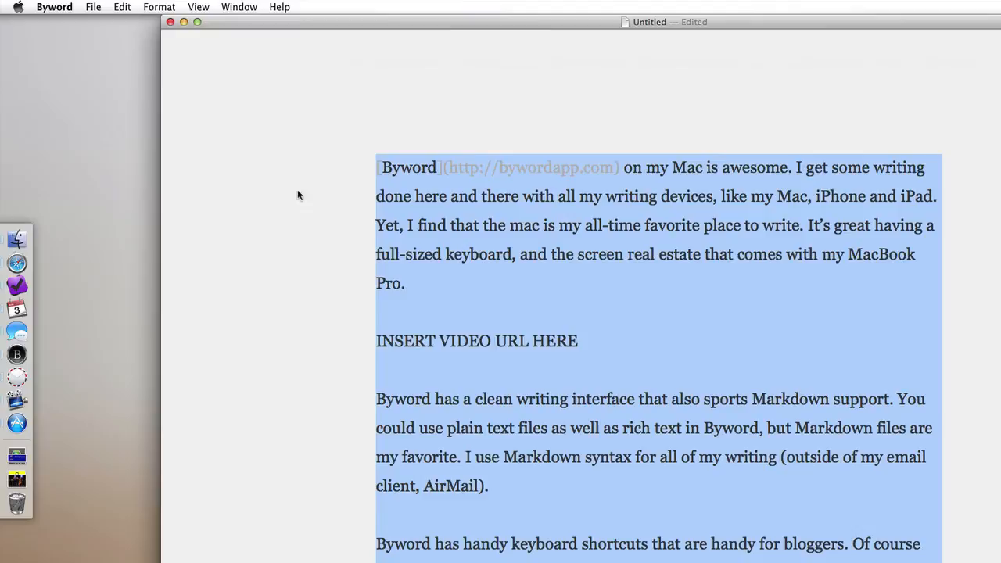
click(94, 7)
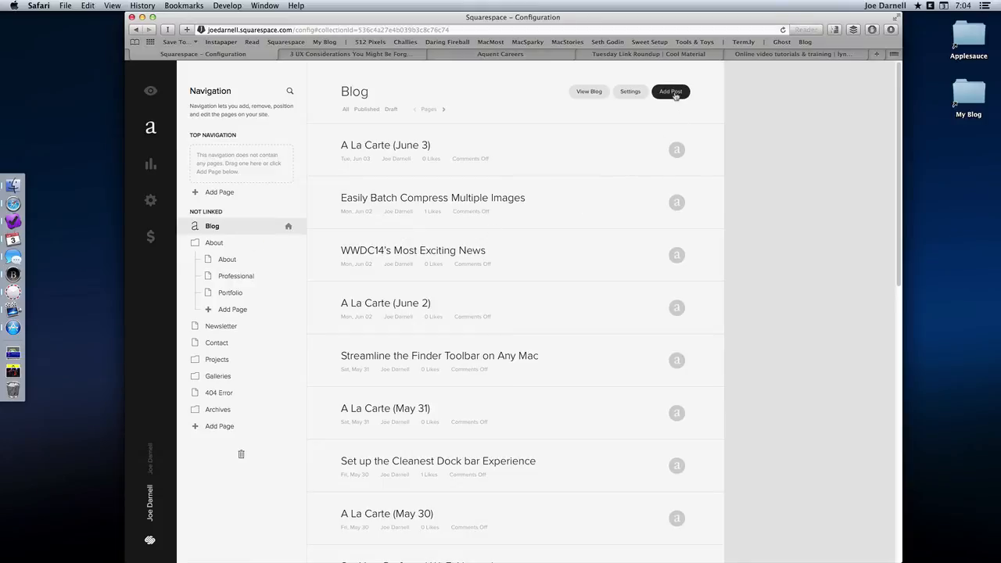
Add a new Squarespace blog post and paste the formatted article into its body
click(669, 91)
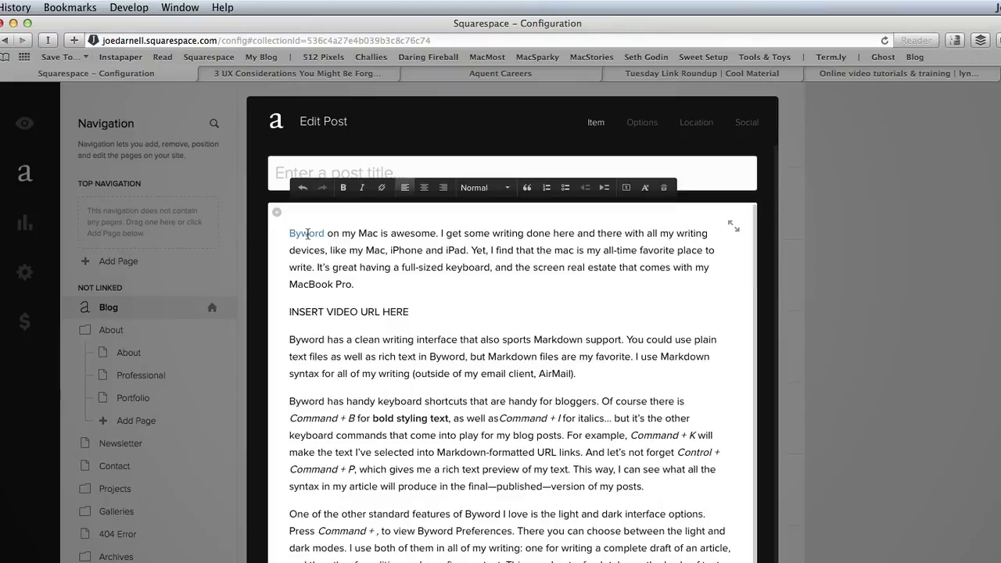
mouse_move(510, 347)
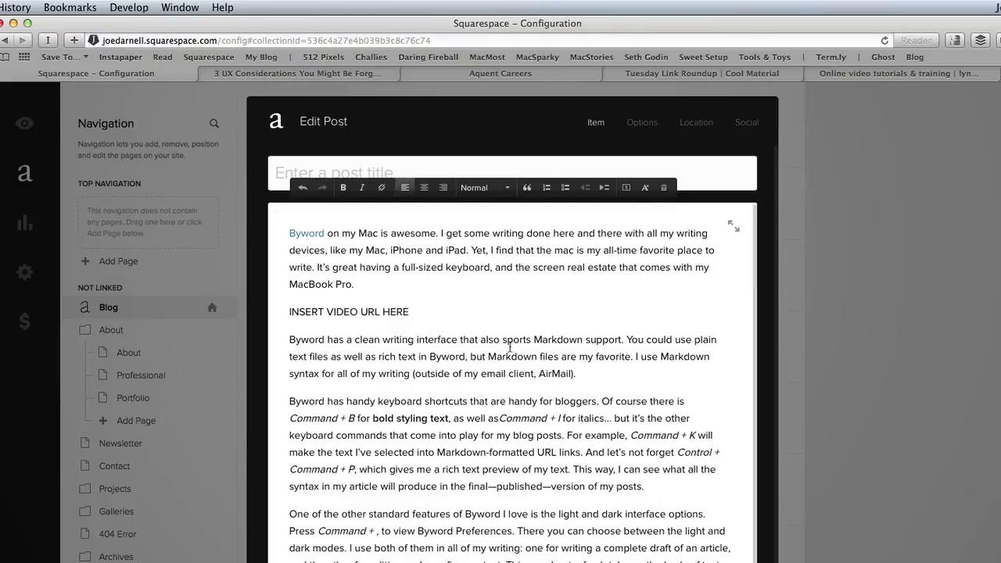